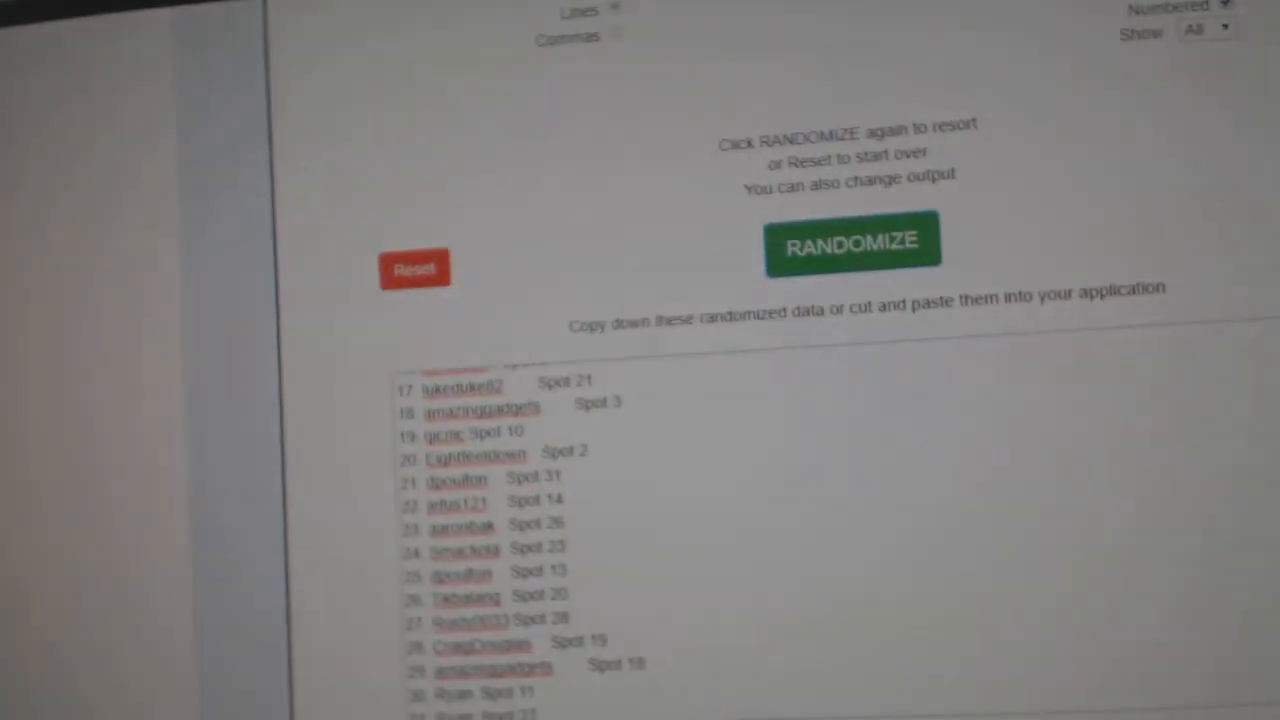
- Reshuffle the names-and-spots list and randomize the hockey cities list starting with Washington
click(852, 242)
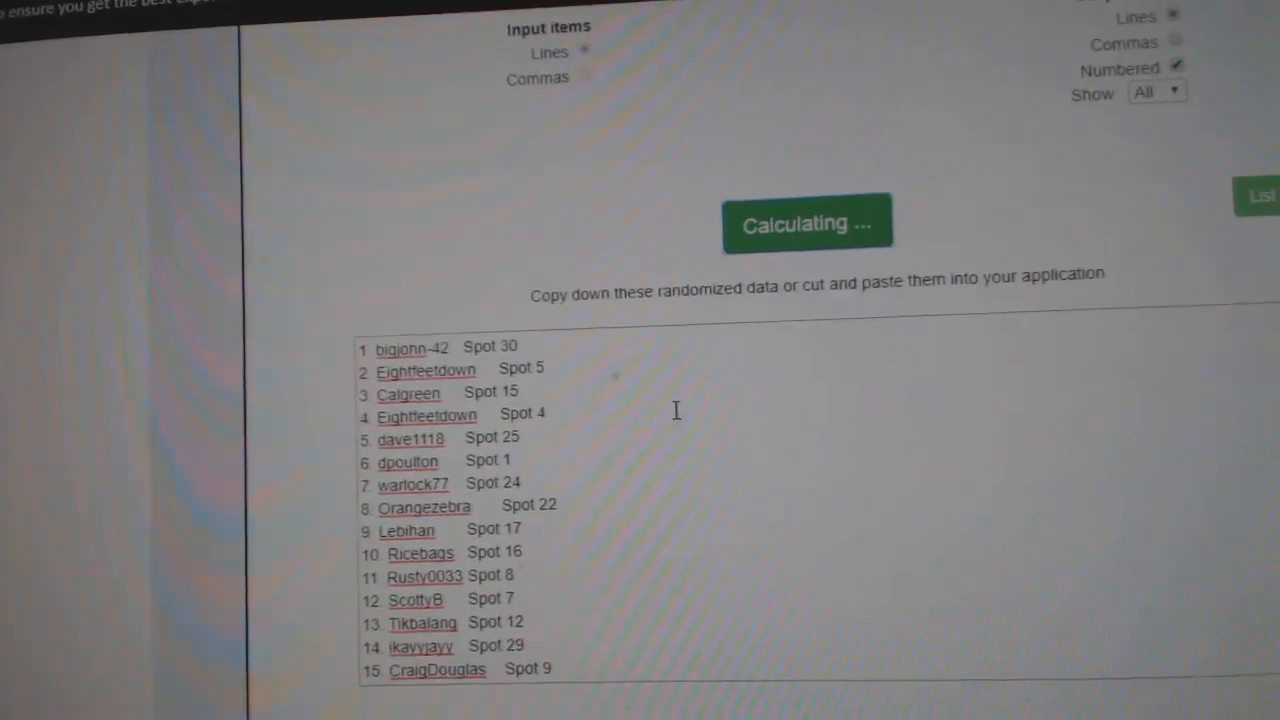
click(808, 222)
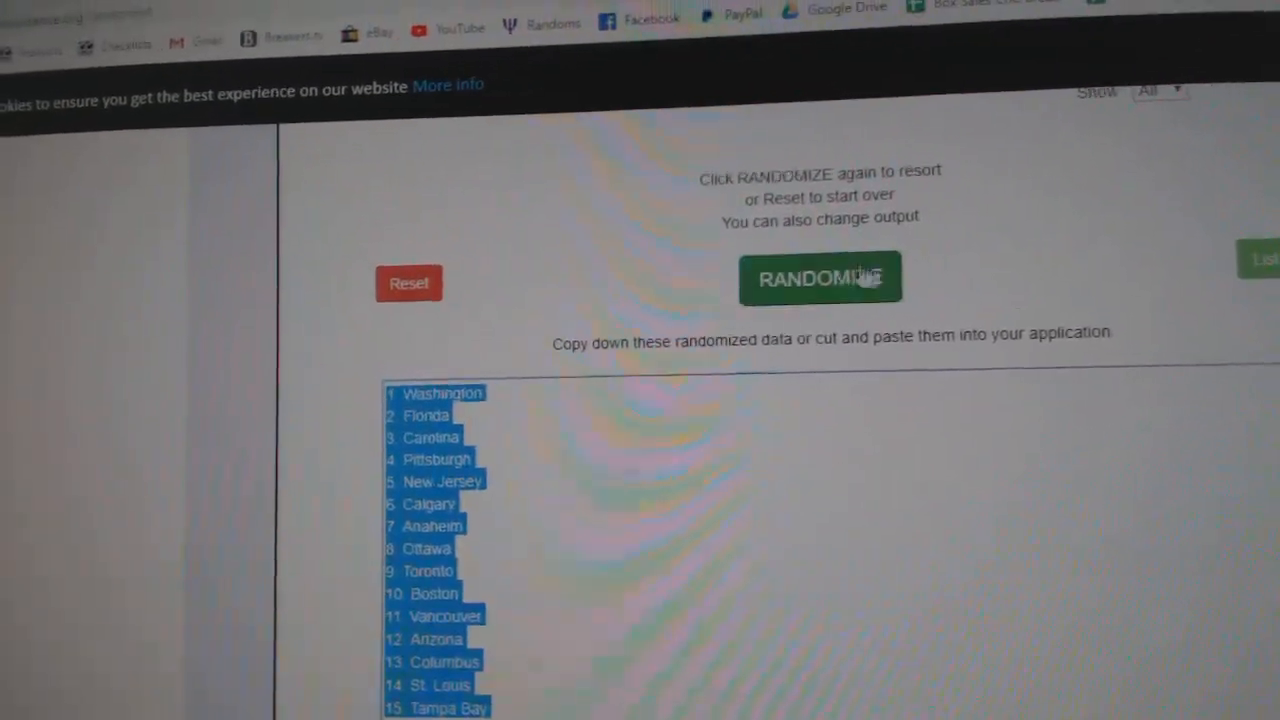
click(820, 276)
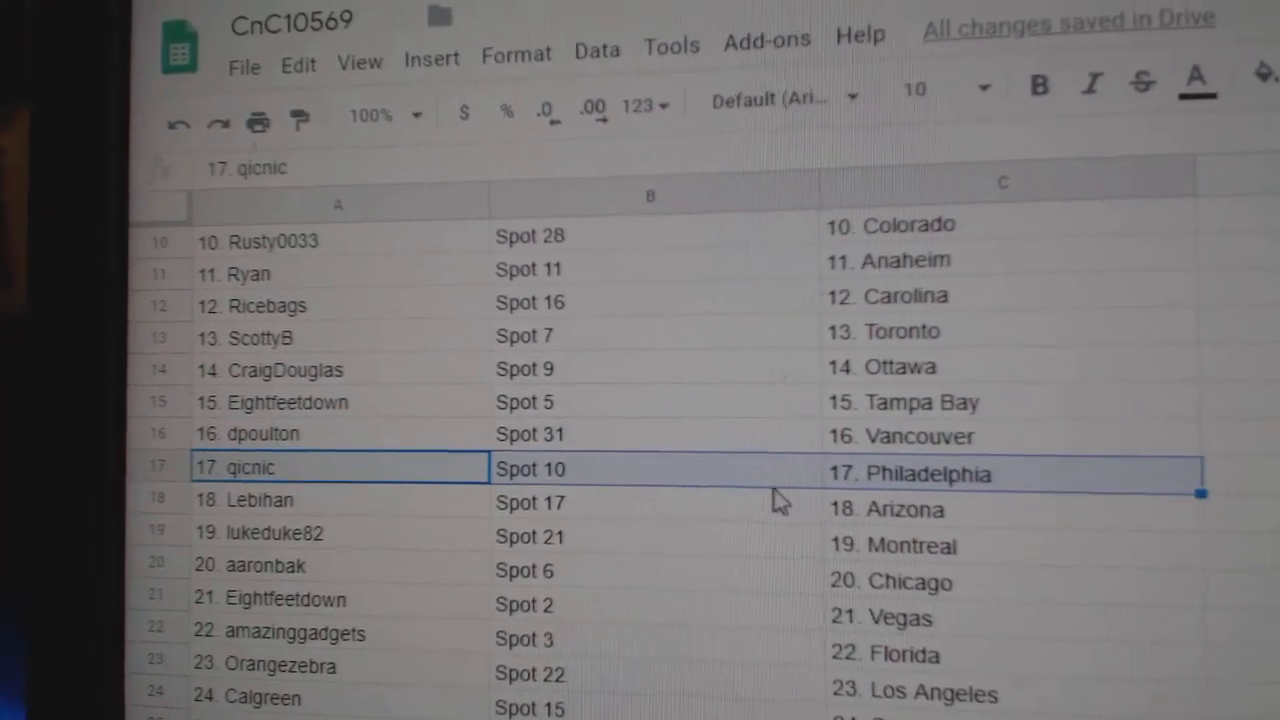
- Review Orangezebra's and Calgreen's rows with their spots and paired hockey cities
click(340, 504)
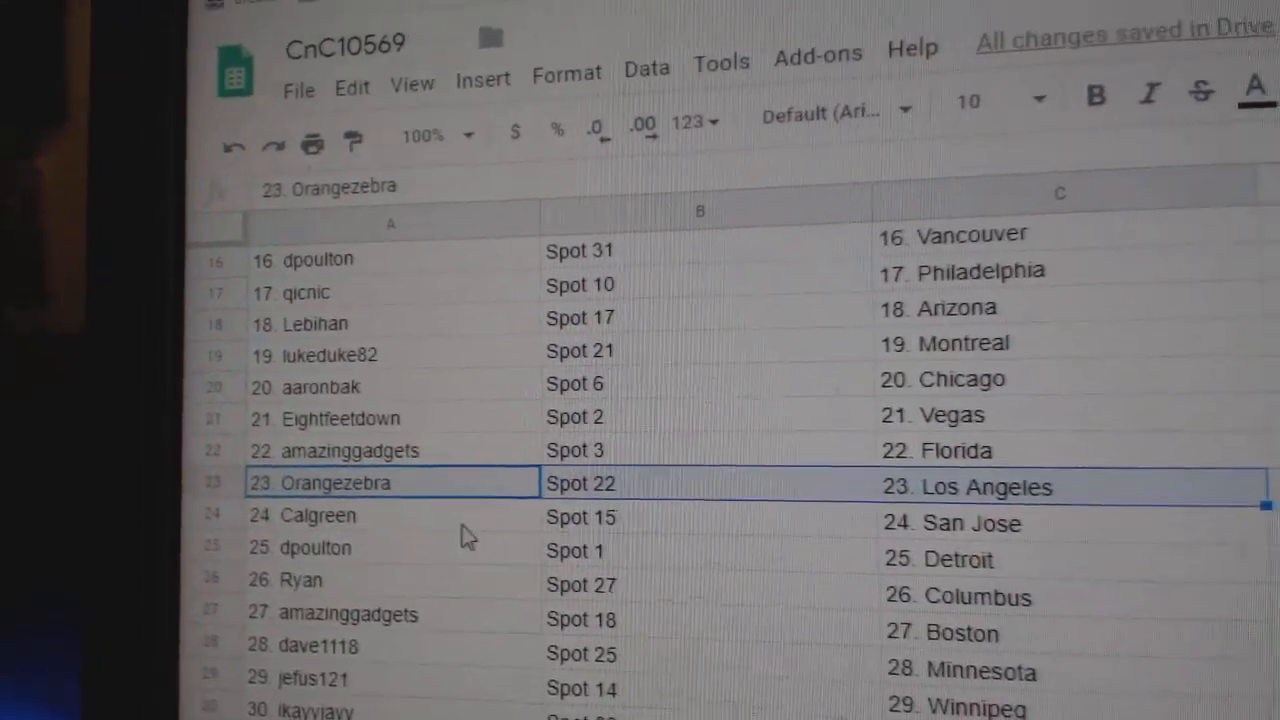
click(320, 516)
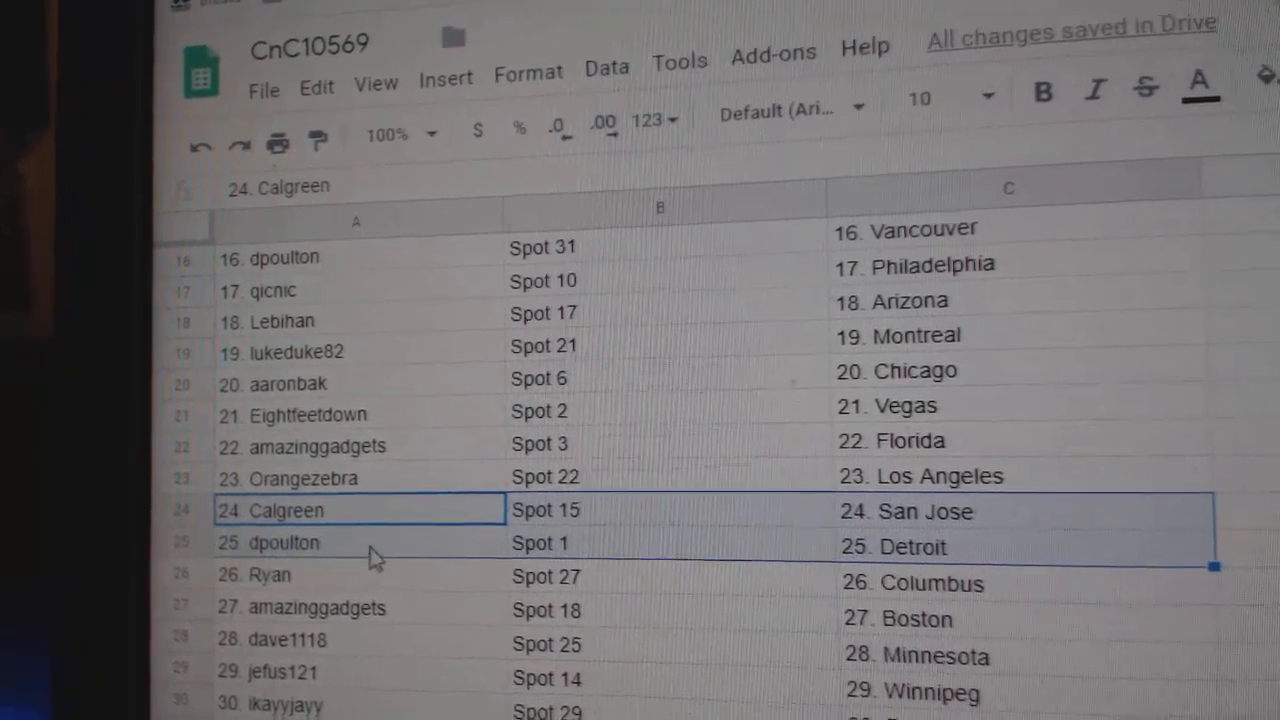